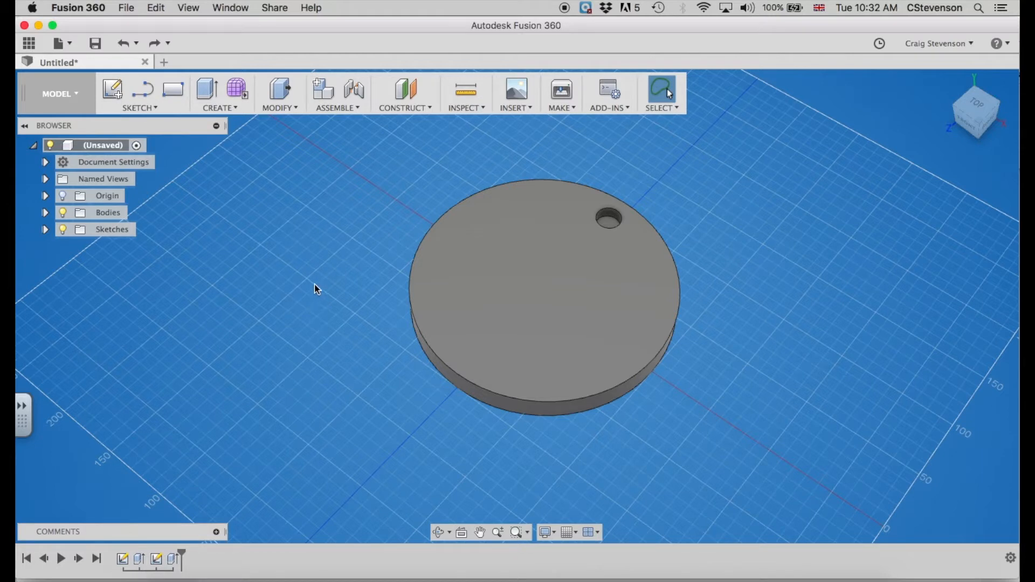
mouse_move(831, 275)
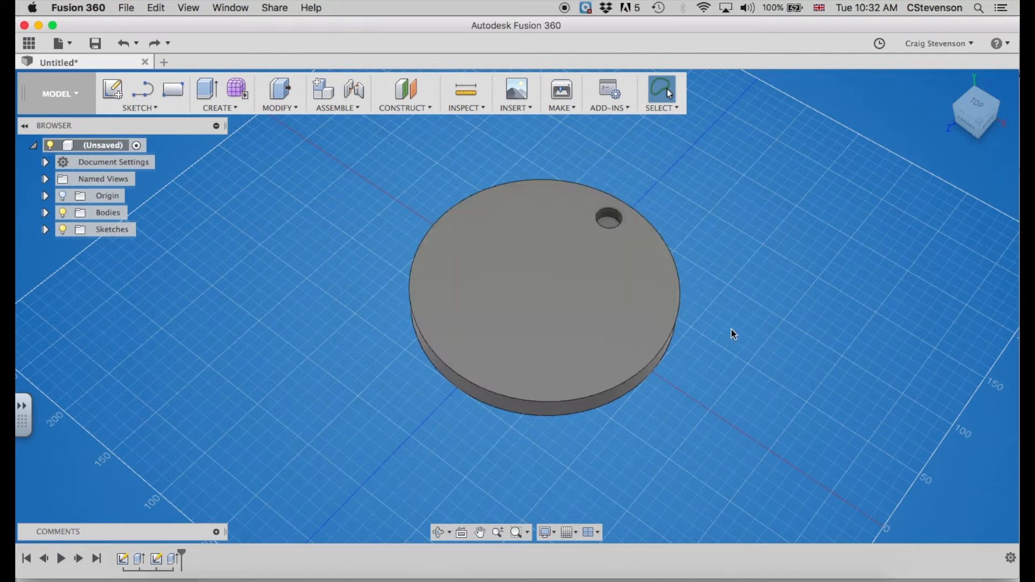
mouse_move(796, 304)
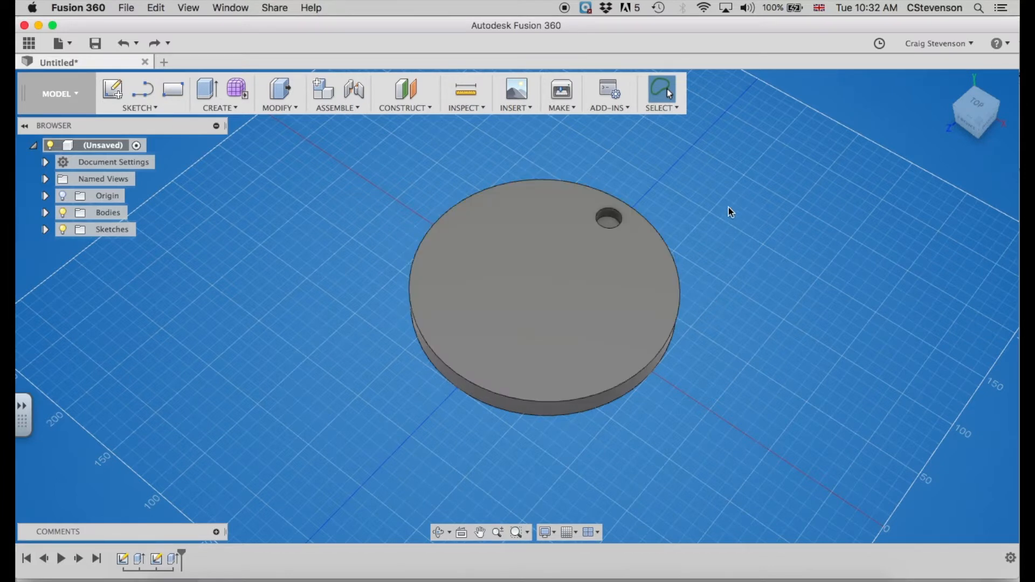
mouse_move(736, 218)
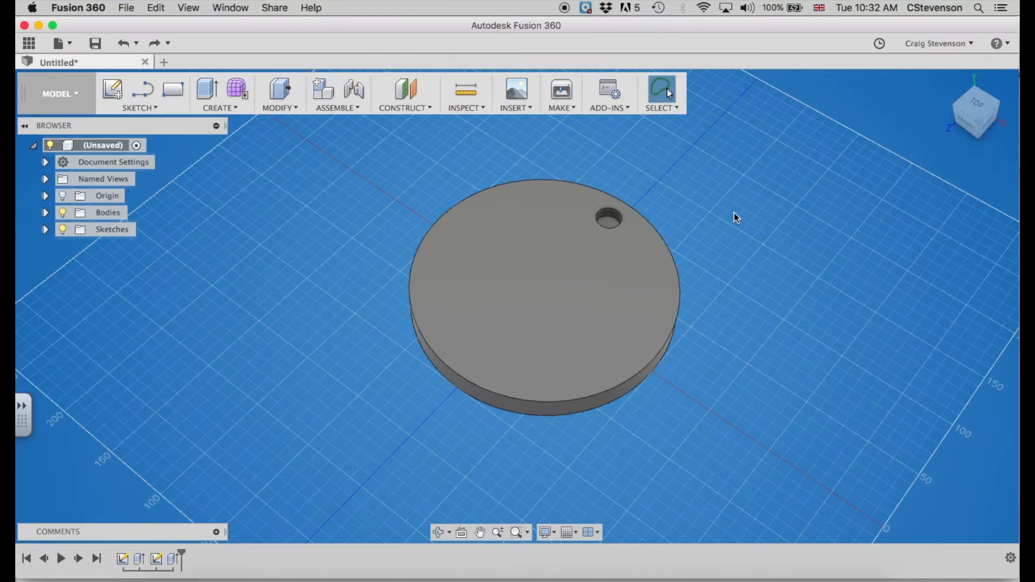
Step: Start a Circular Pattern of Features with the hole's Extrude2 as the object
left_click(220, 93)
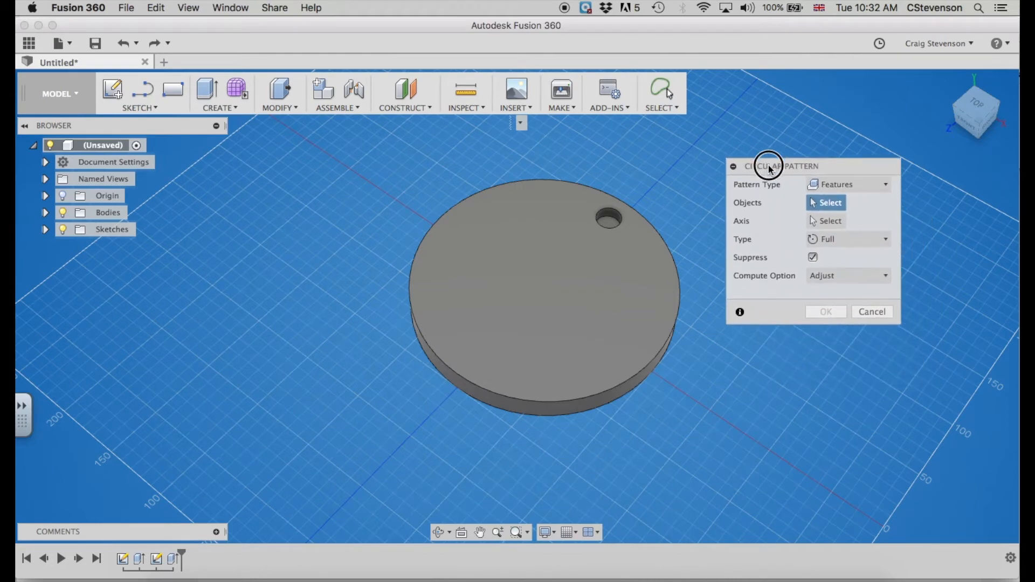
mouse_move(632, 218)
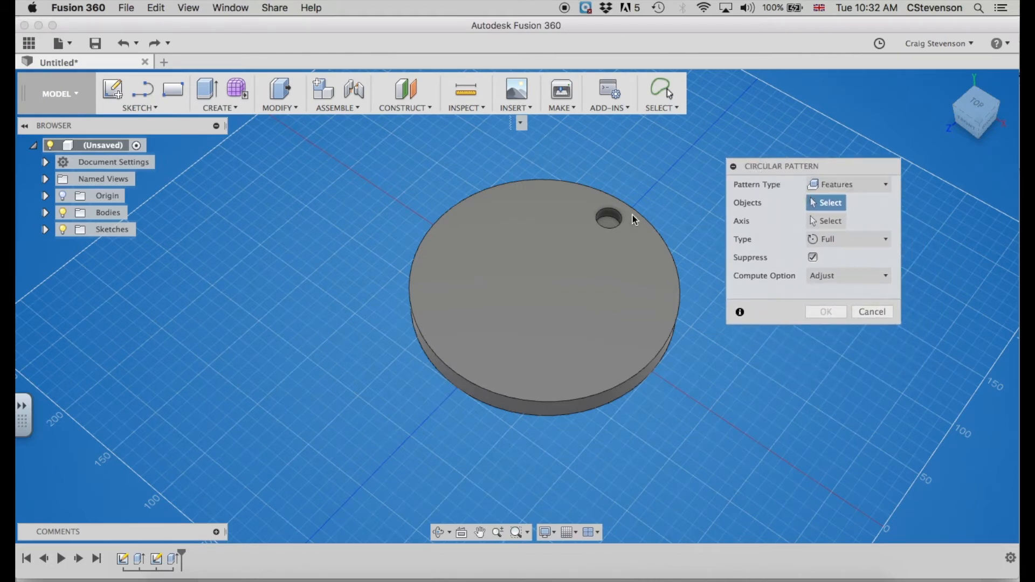
left_click(848, 185)
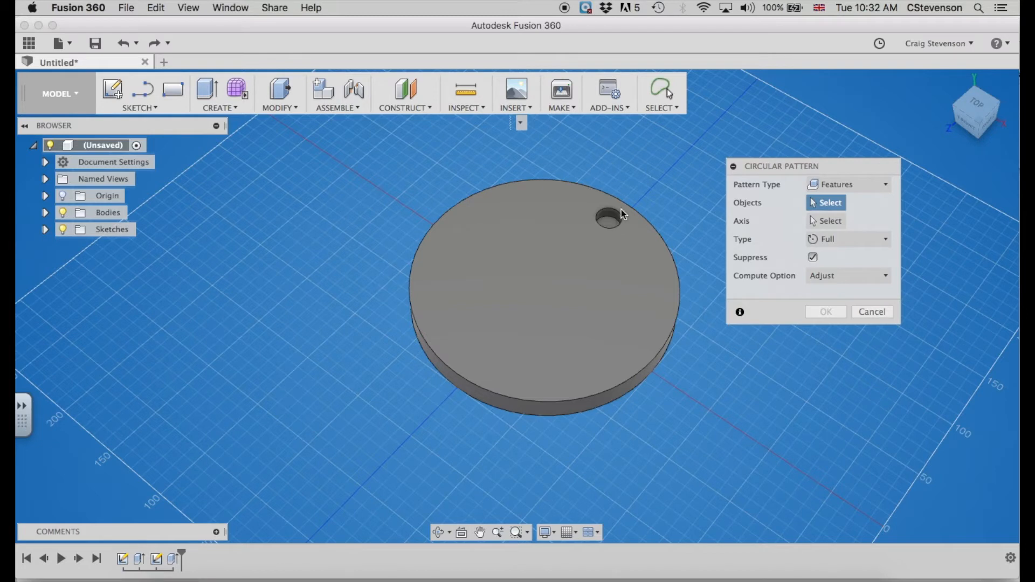
mouse_move(410, 333)
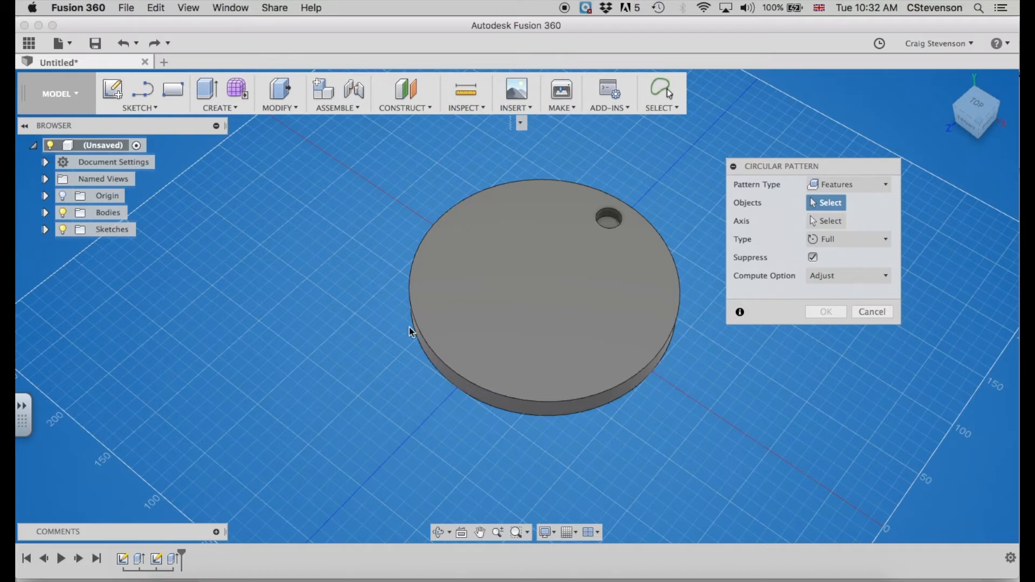
mouse_move(738, 210)
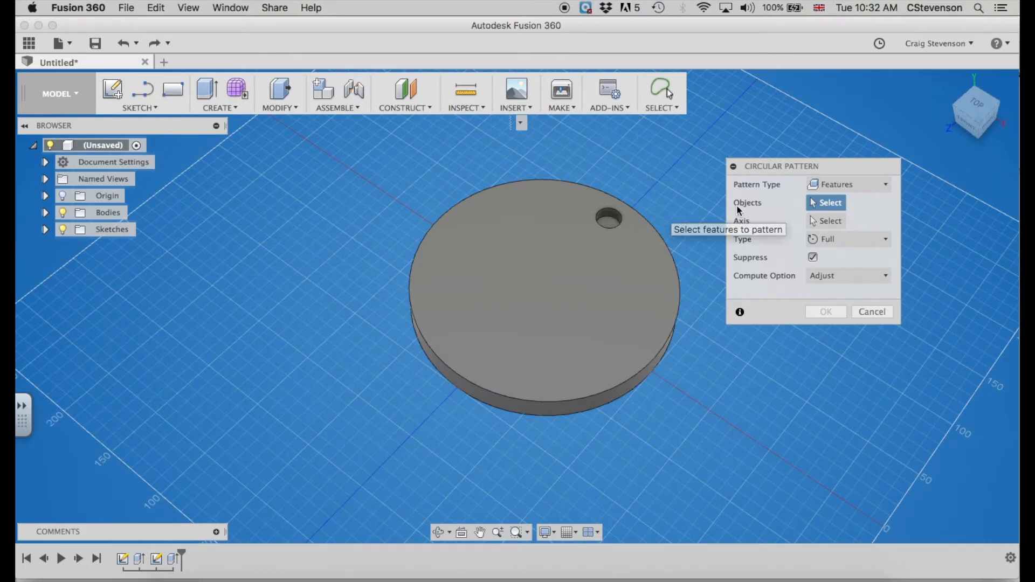
mouse_move(743, 247)
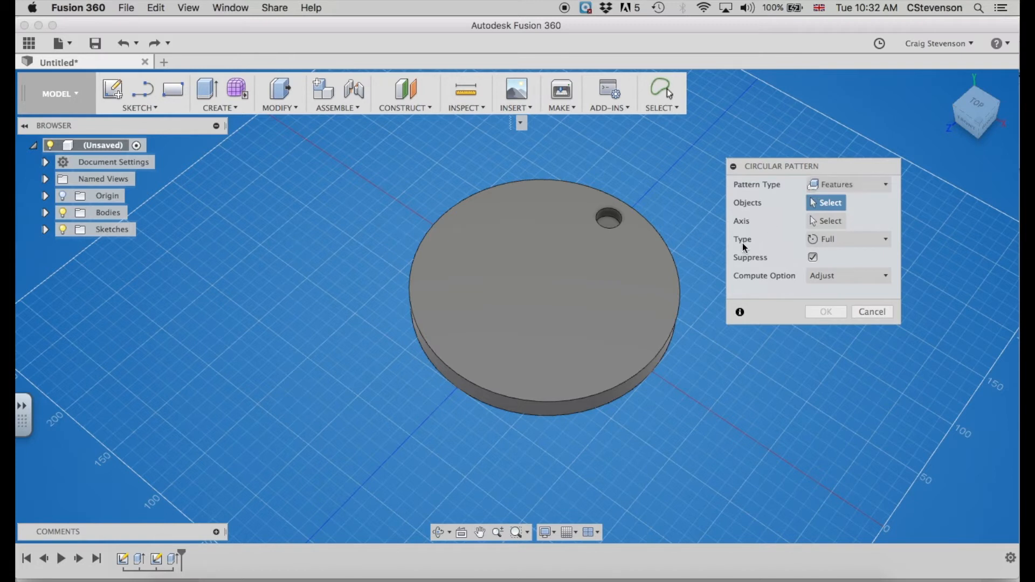
mouse_move(171, 560)
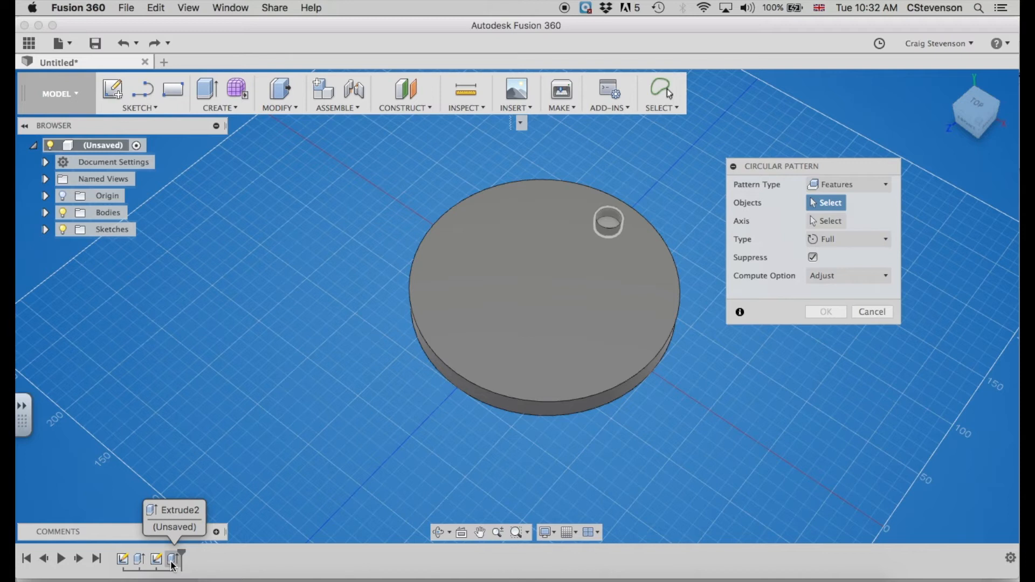
left_click(607, 222)
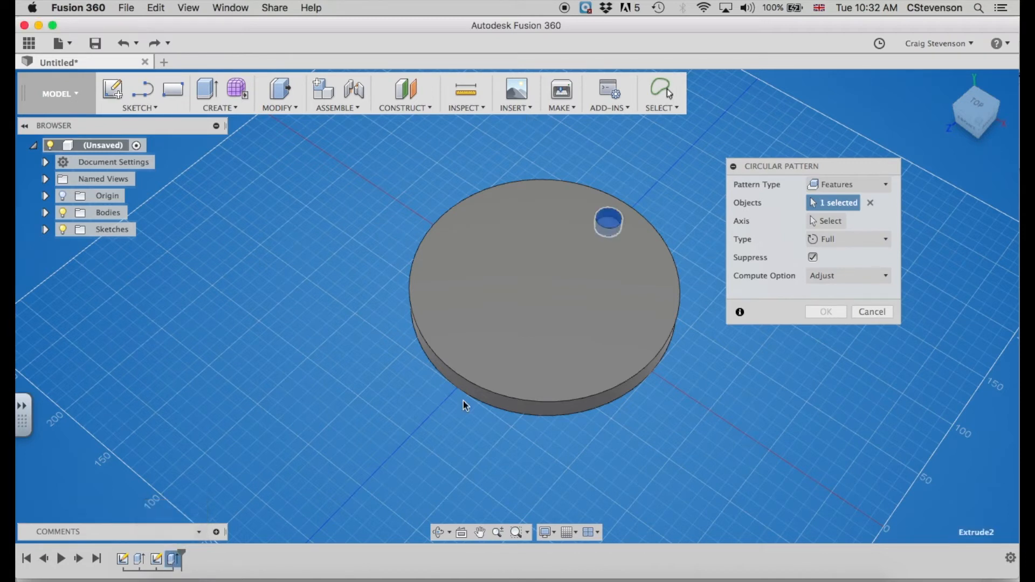
Step: Use the disc's circular edge as the axis with a quantity of 5 holes
left_click(829, 220)
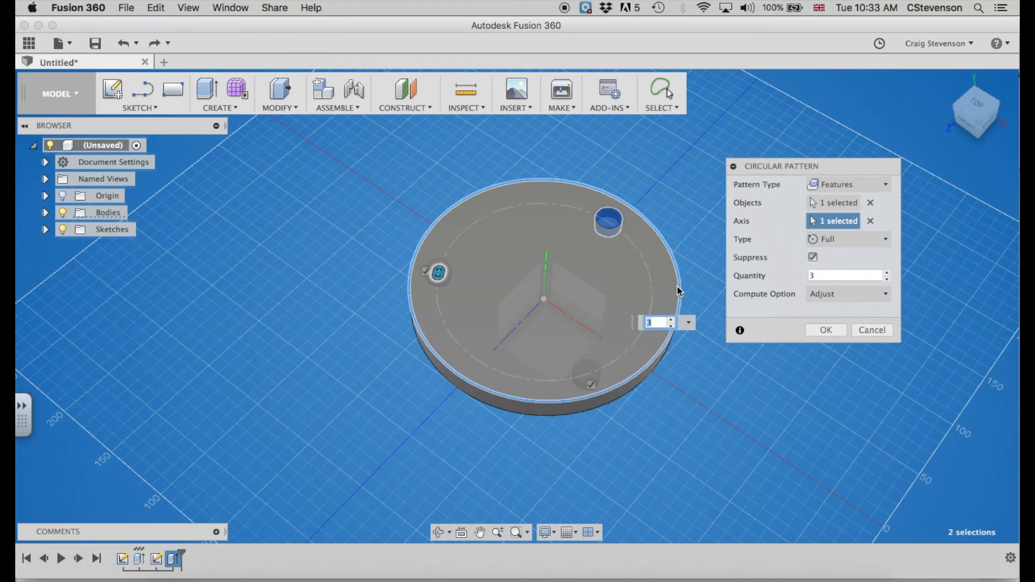
type("5")
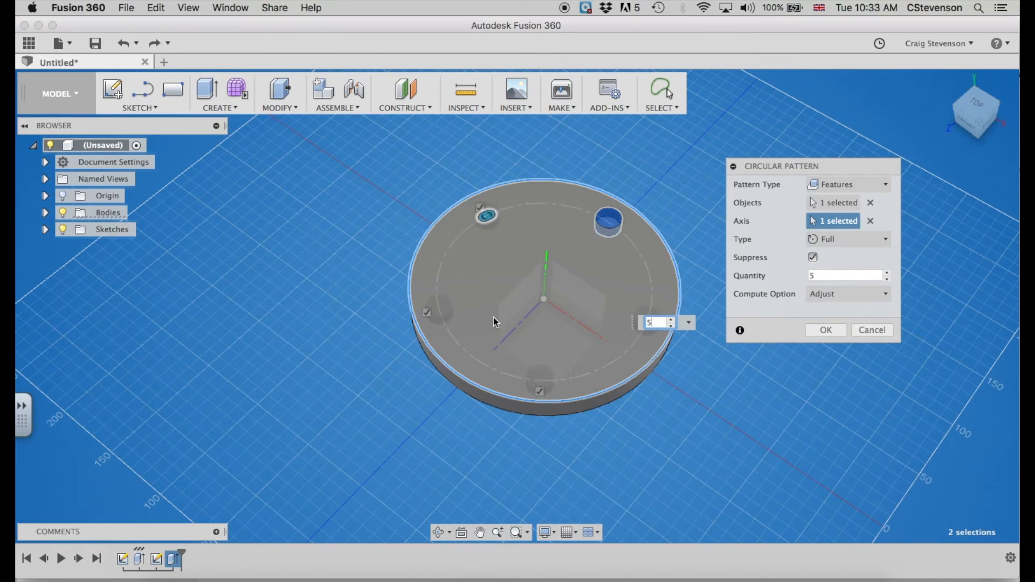
mouse_move(669, 166)
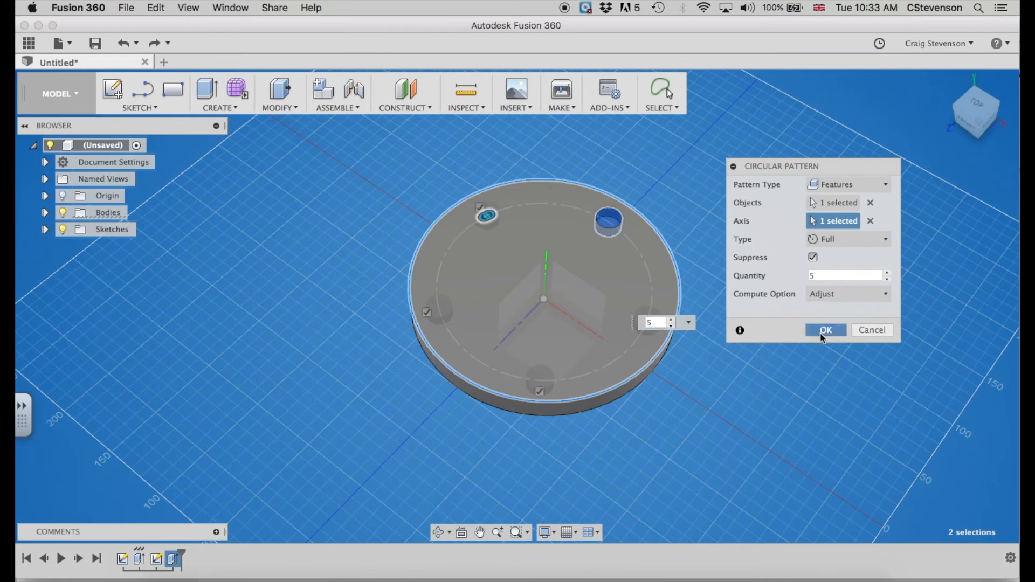
Step: Confirm the pattern so the disc has five evenly spaced holes
left_click(825, 330)
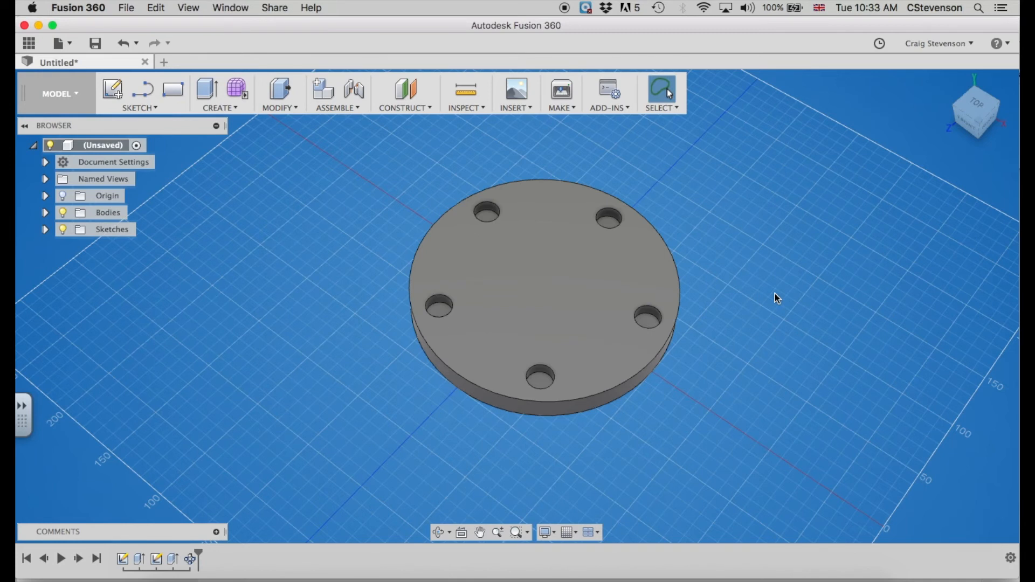
mouse_move(640, 208)
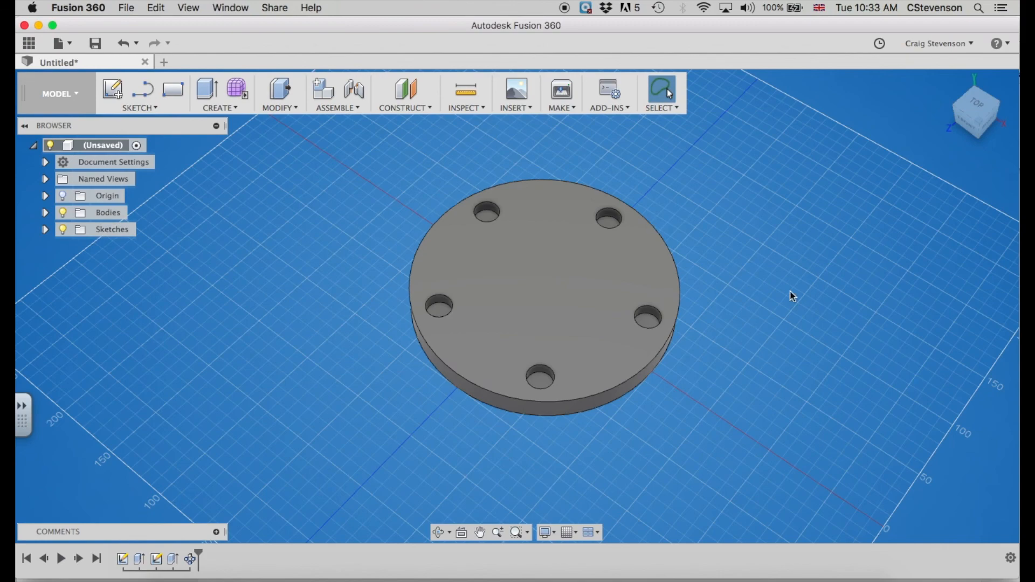
mouse_move(292, 275)
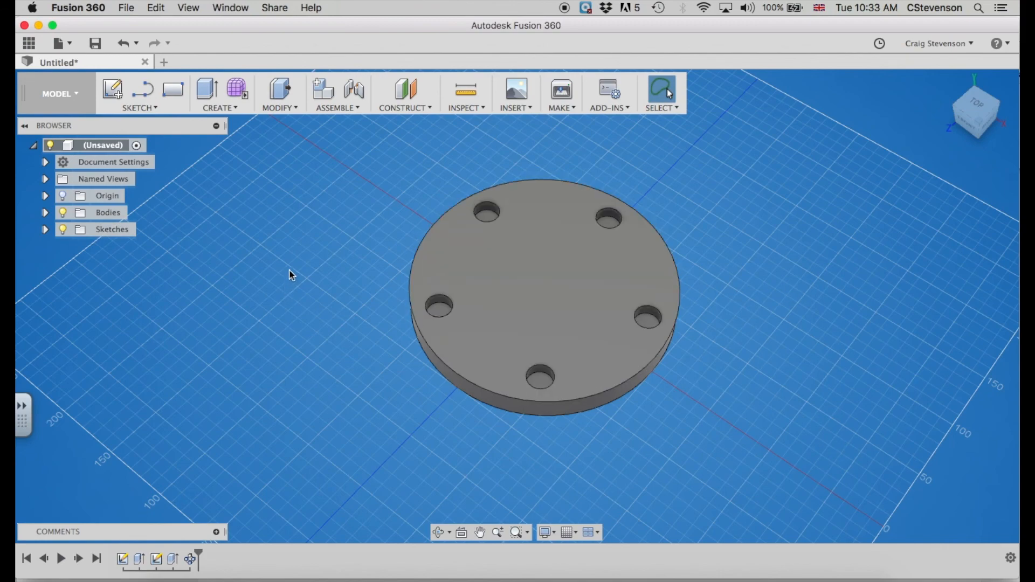